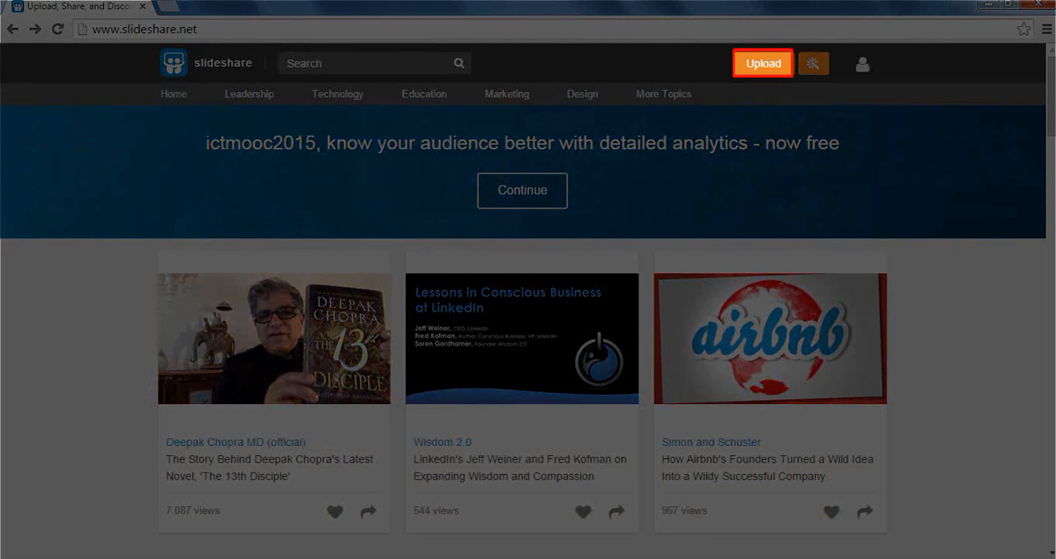
pyautogui.moveTo(705, 342)
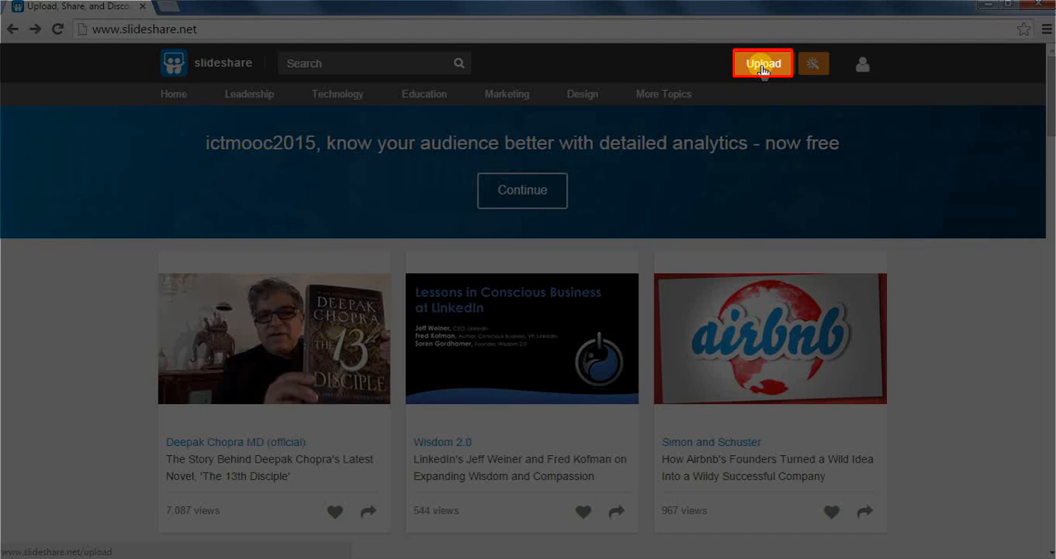
# Step: Go to SlideShare's upload page from the home page's top bar
pyautogui.click(763, 64)
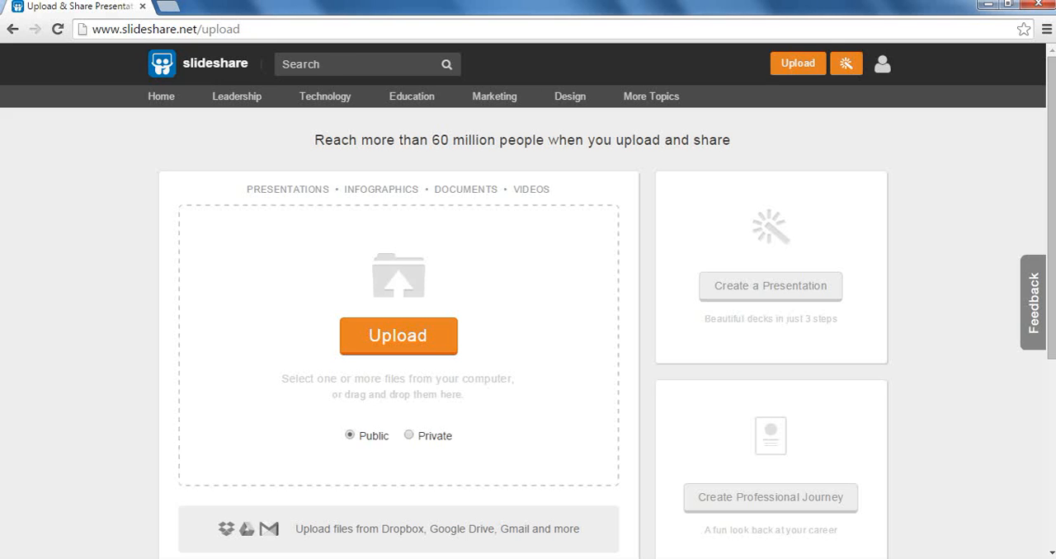
# Step: Open the file picker from the orange Upload button to choose a file
pyautogui.click(398, 336)
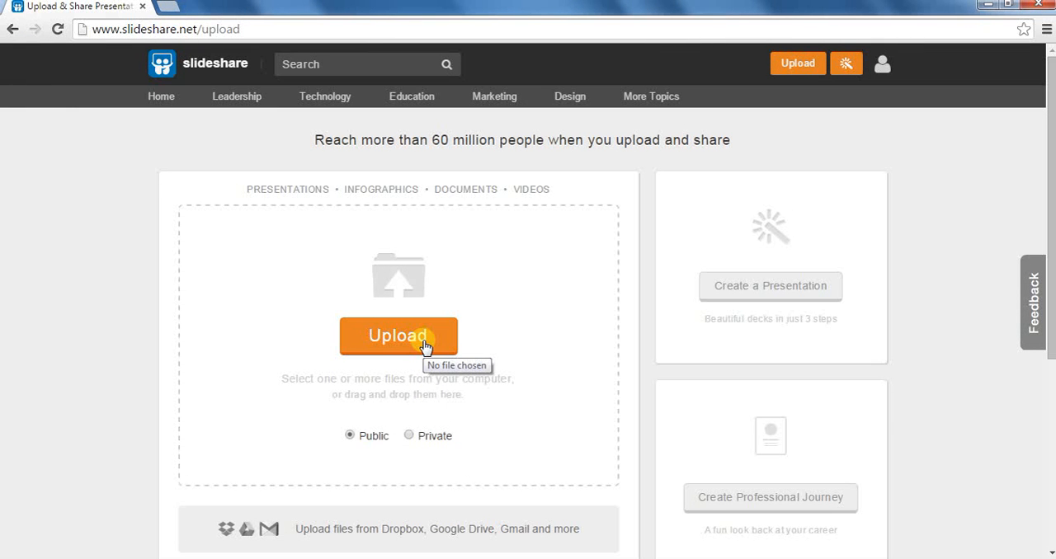
pyautogui.click(398, 336)
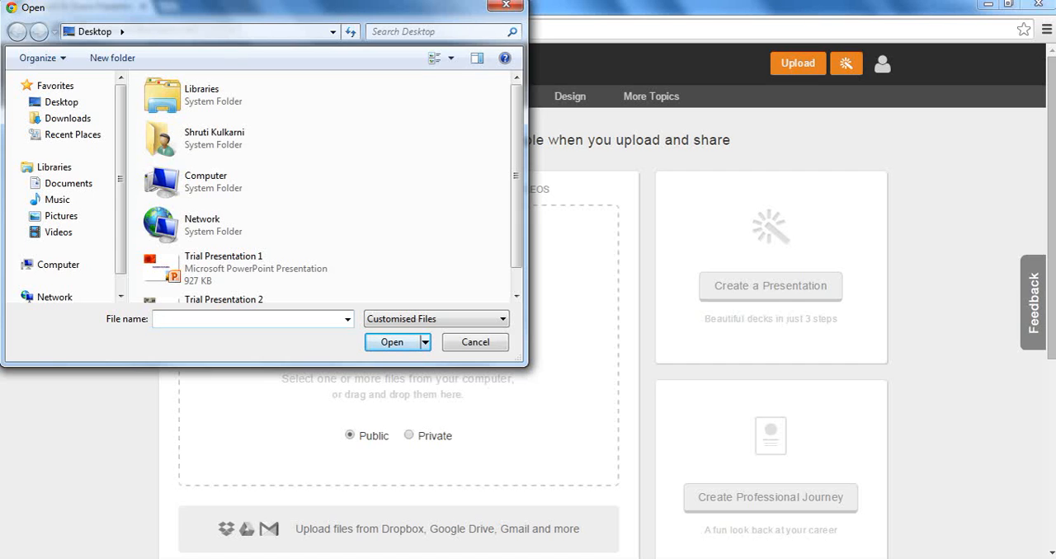
# Step: Upload 'Trial Presentation 1' from the Desktop
pyautogui.click(252, 319)
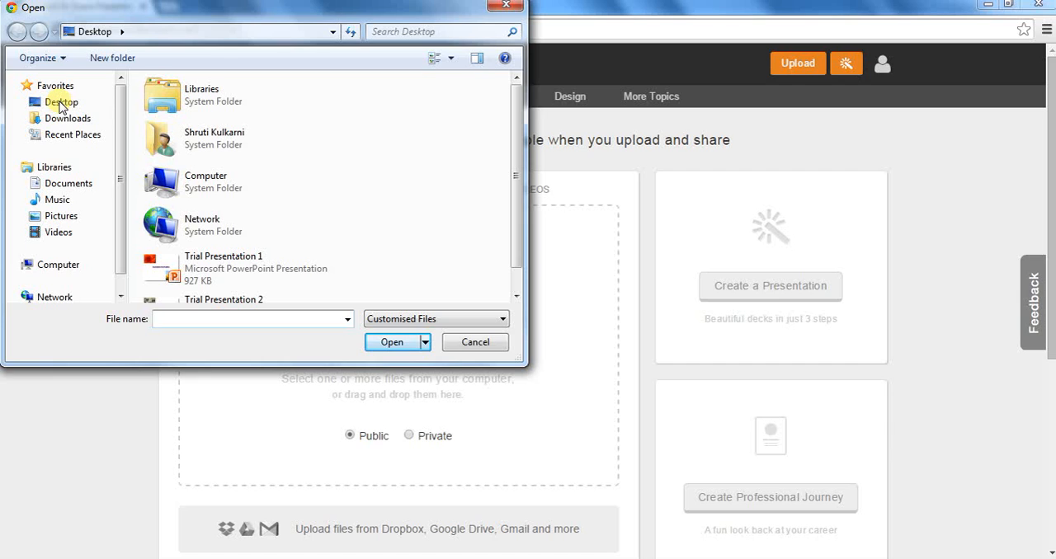
pyautogui.moveTo(61, 102)
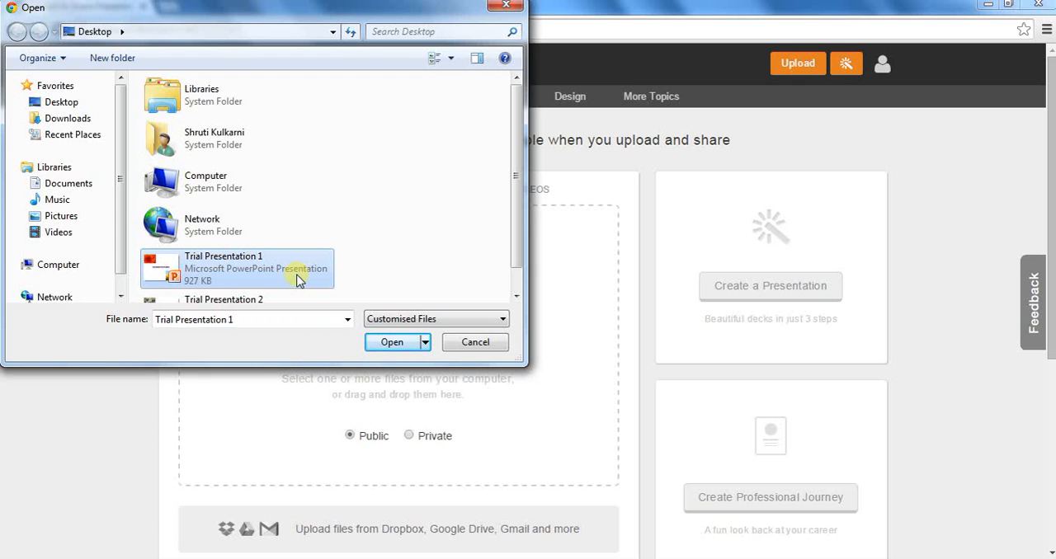
pyautogui.click(391, 341)
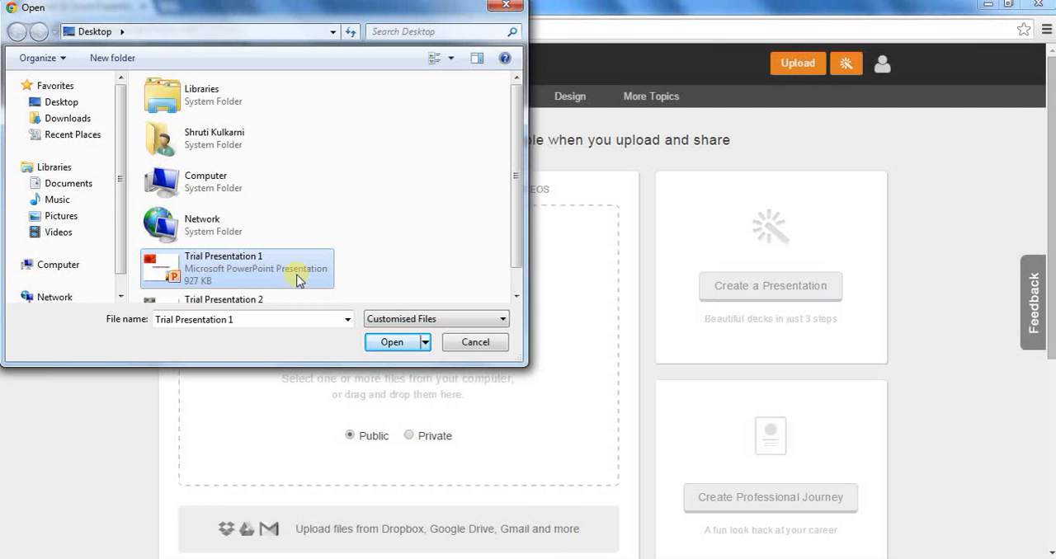
pyautogui.moveTo(317, 345)
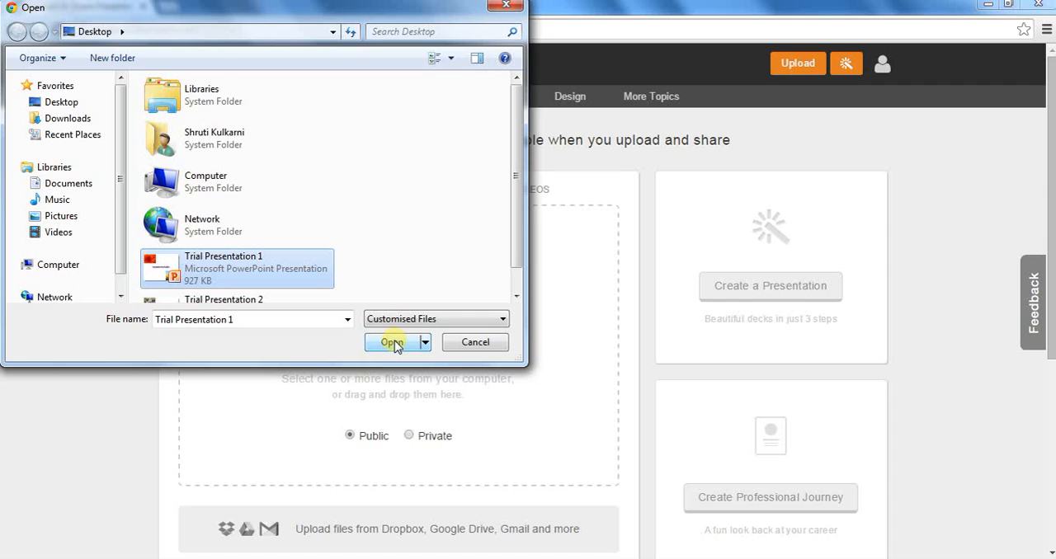
pyautogui.click(389, 342)
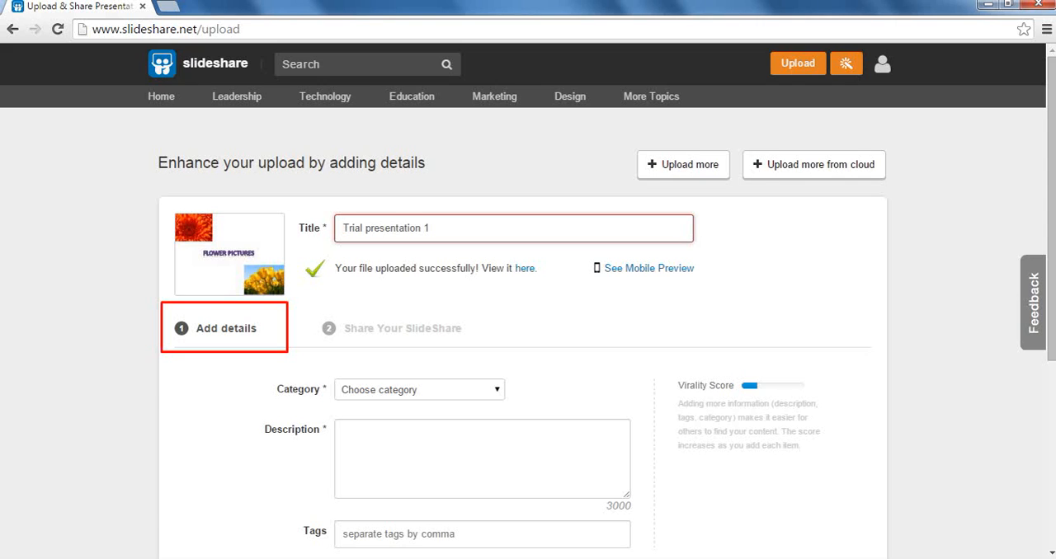
# Step: Select the 'Trial presentation 1' title text in the details form once the upload finishes
pyautogui.click(512, 228)
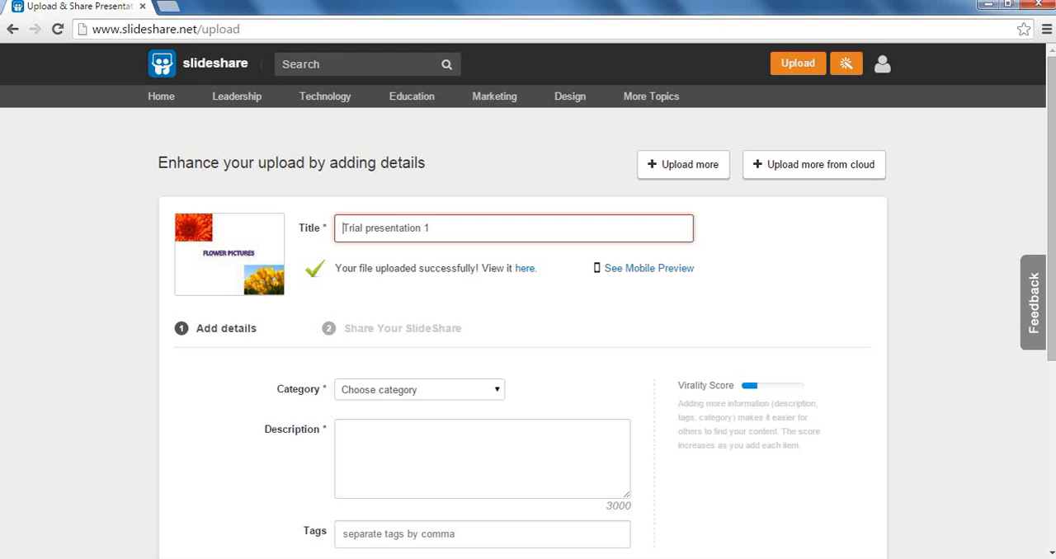
pyautogui.doubleClick(368, 228)
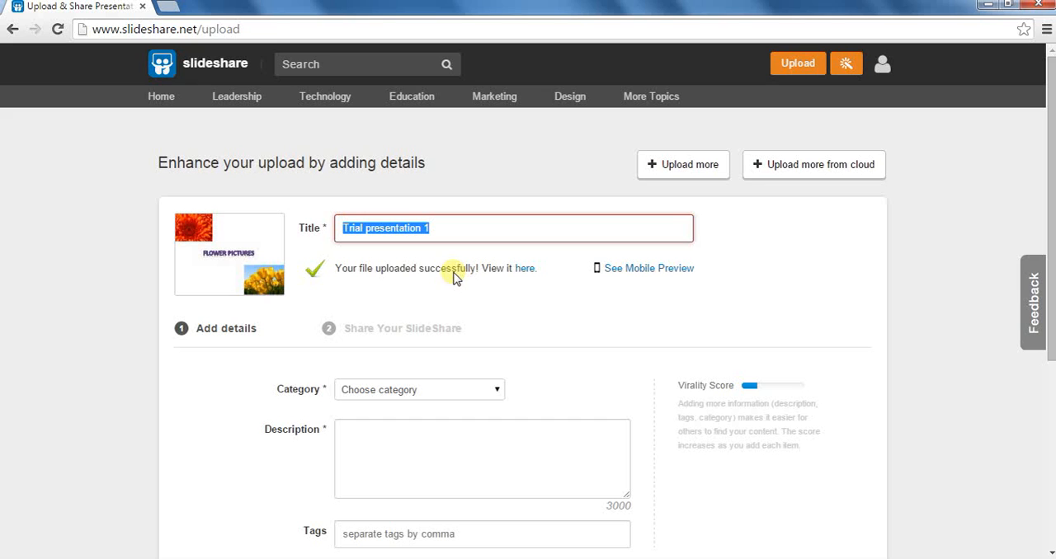
pyautogui.click(496, 389)
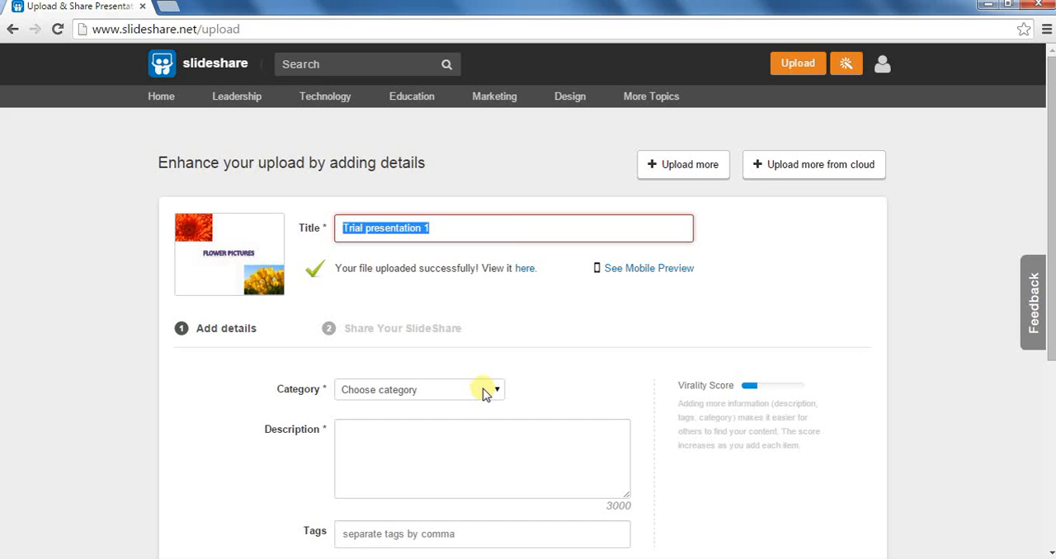
# Step: Choose Education from the Category dropdown
pyautogui.click(496, 389)
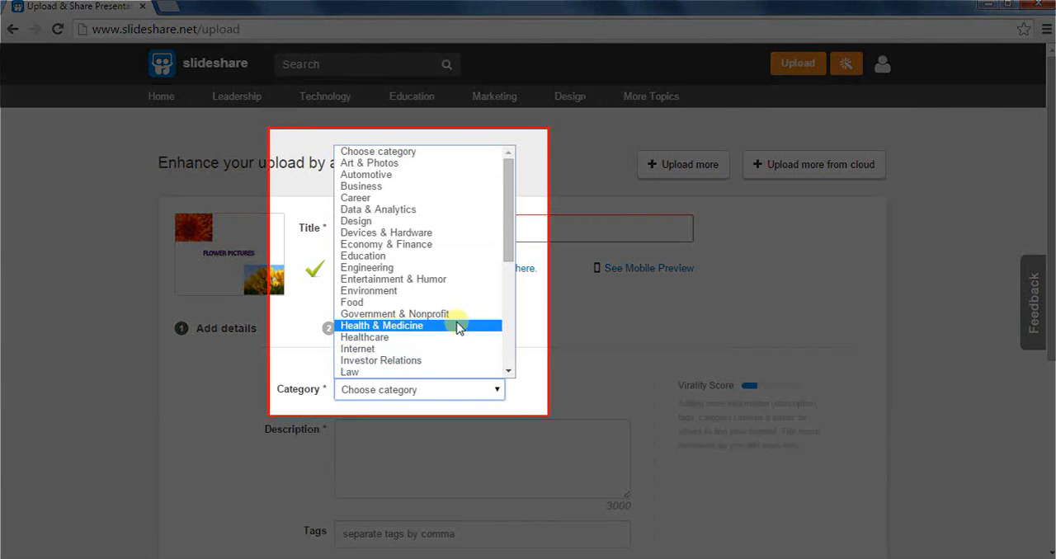
pyautogui.moveTo(456, 302)
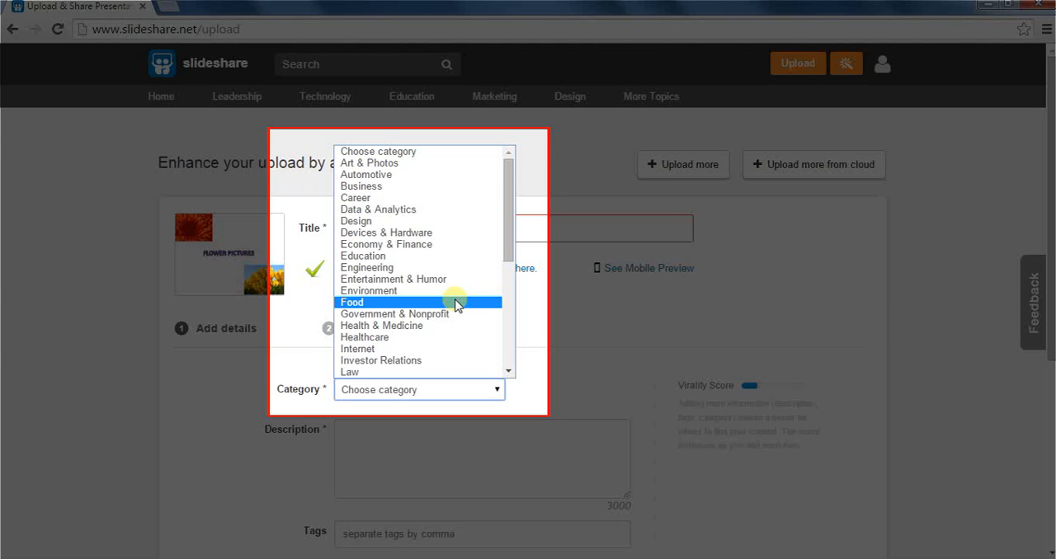
pyautogui.moveTo(466, 244)
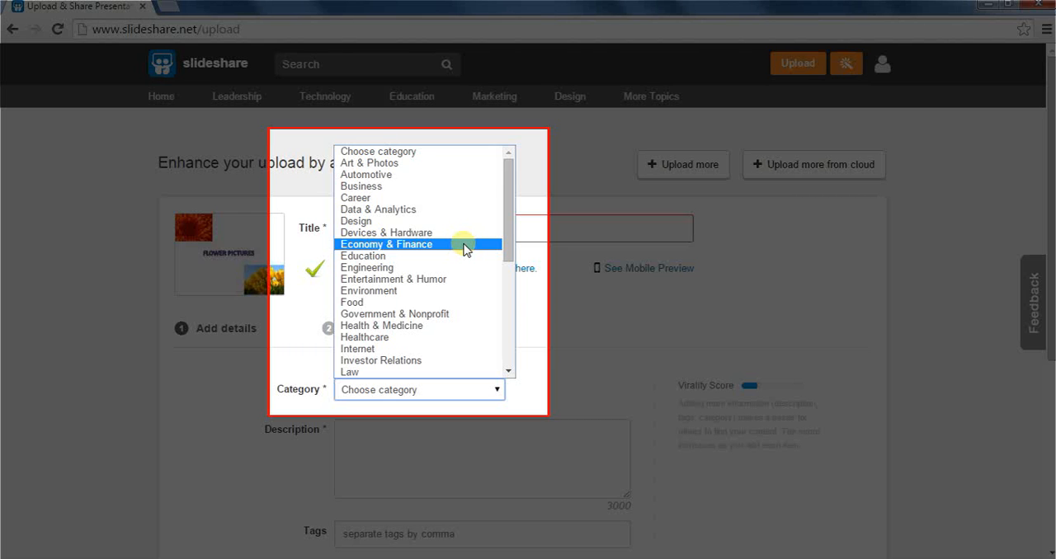
pyautogui.click(362, 256)
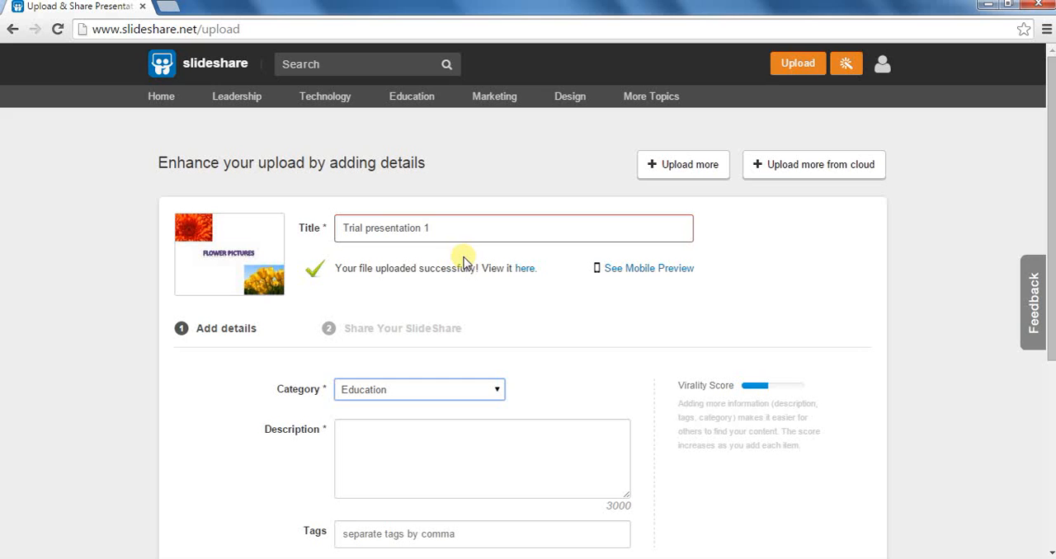
pyautogui.moveTo(465, 388)
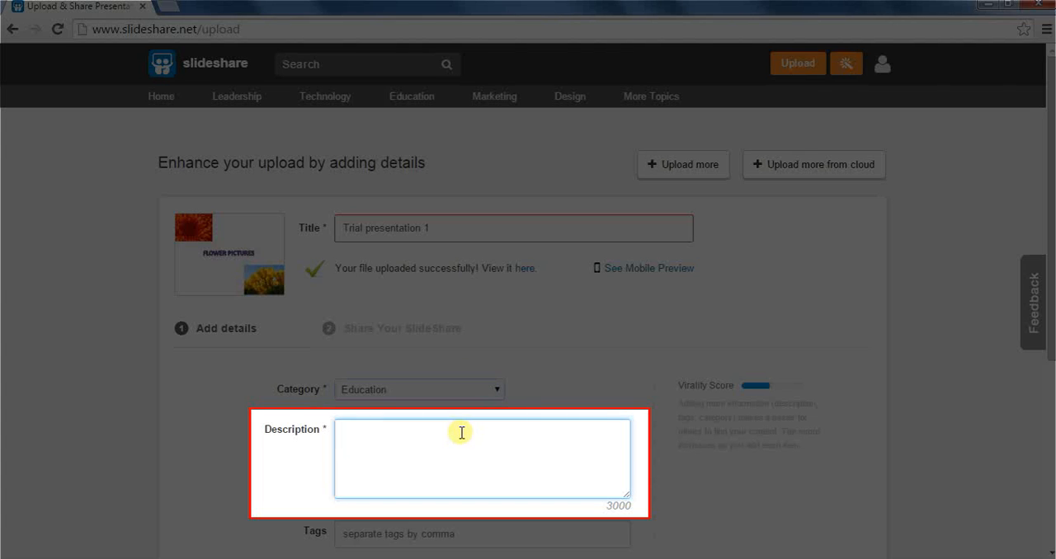
# Step: Enter 'ppt on flowers' as the presentation description
pyautogui.write('ppt')
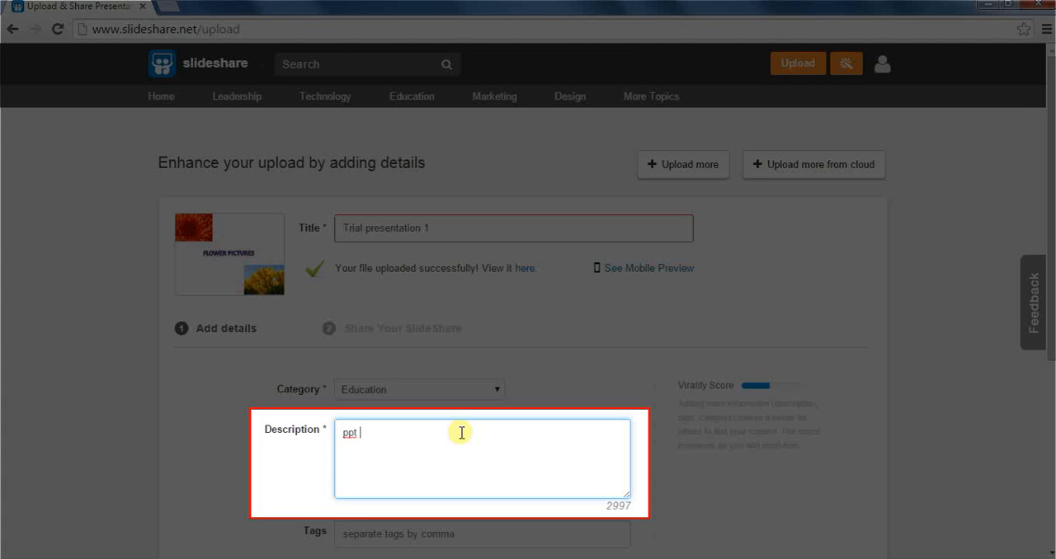
pyautogui.write('on fl')
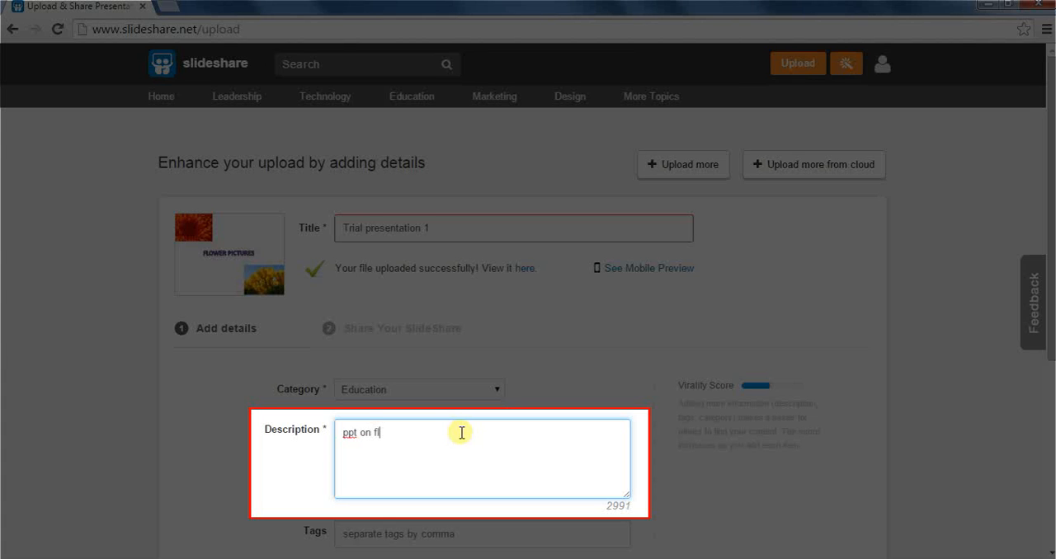
pyautogui.write('owers')
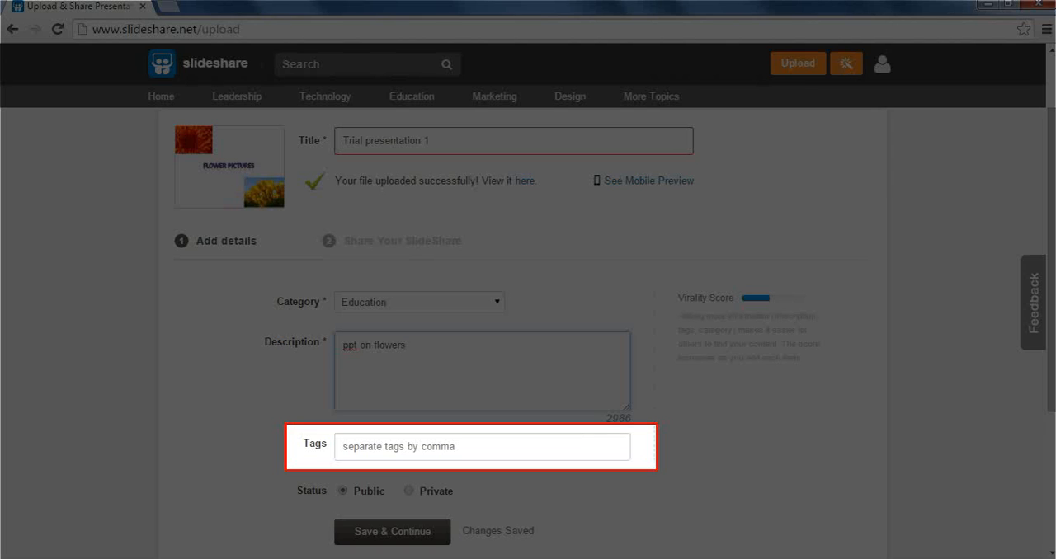
# Step: Add the tag 'flowers' to the presentation
pyautogui.click(404, 345)
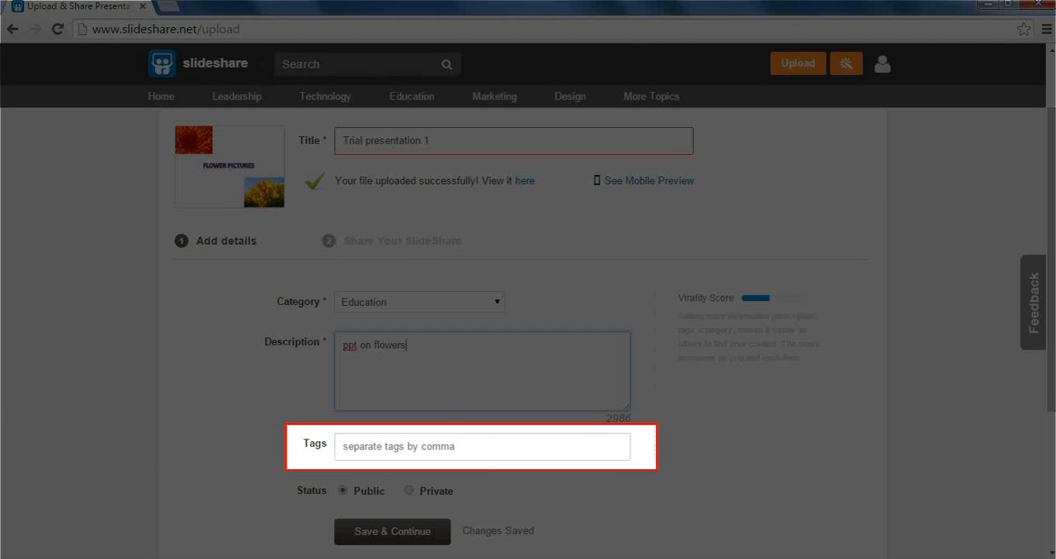
pyautogui.click(482, 445)
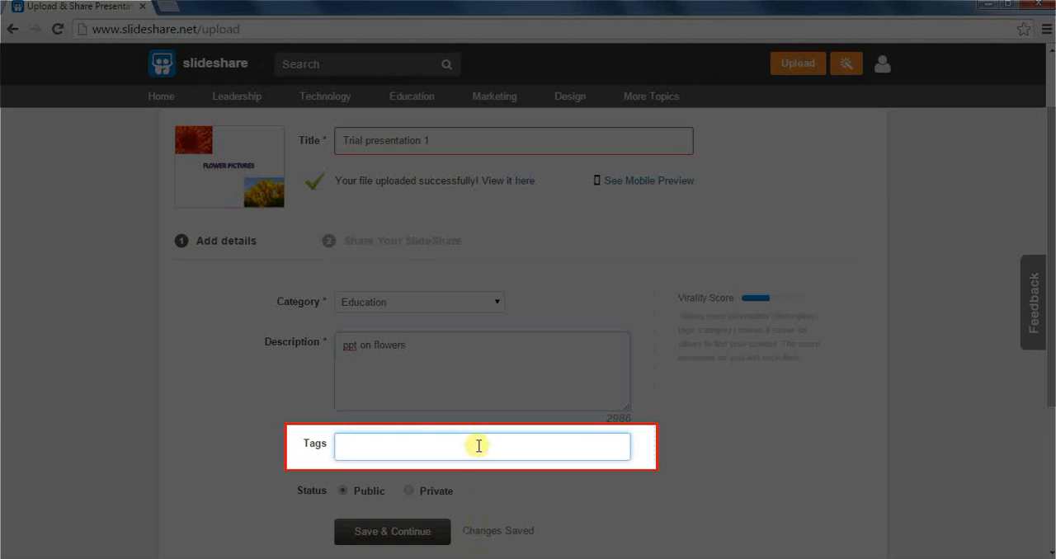
pyautogui.write('flow')
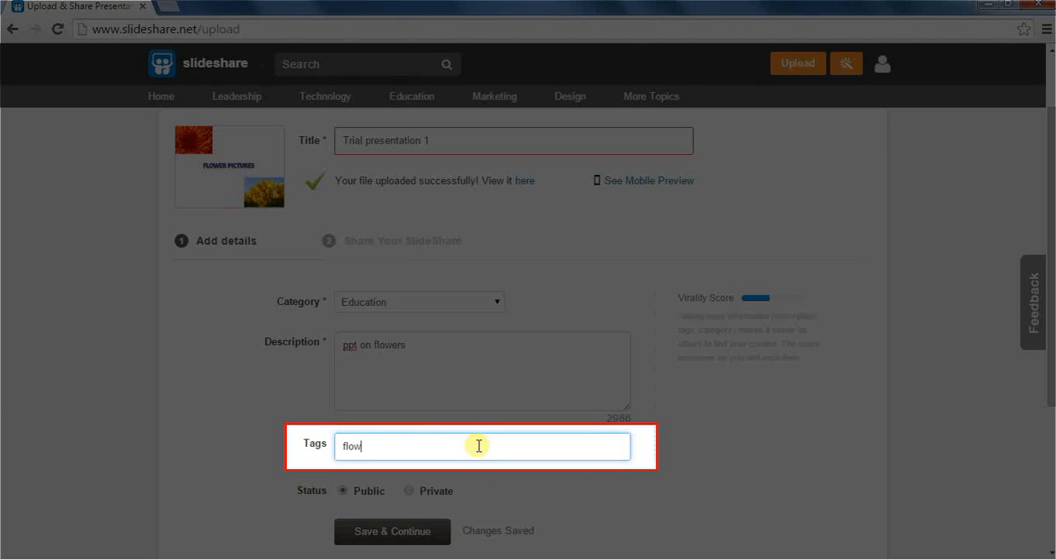
pyautogui.write('ers')
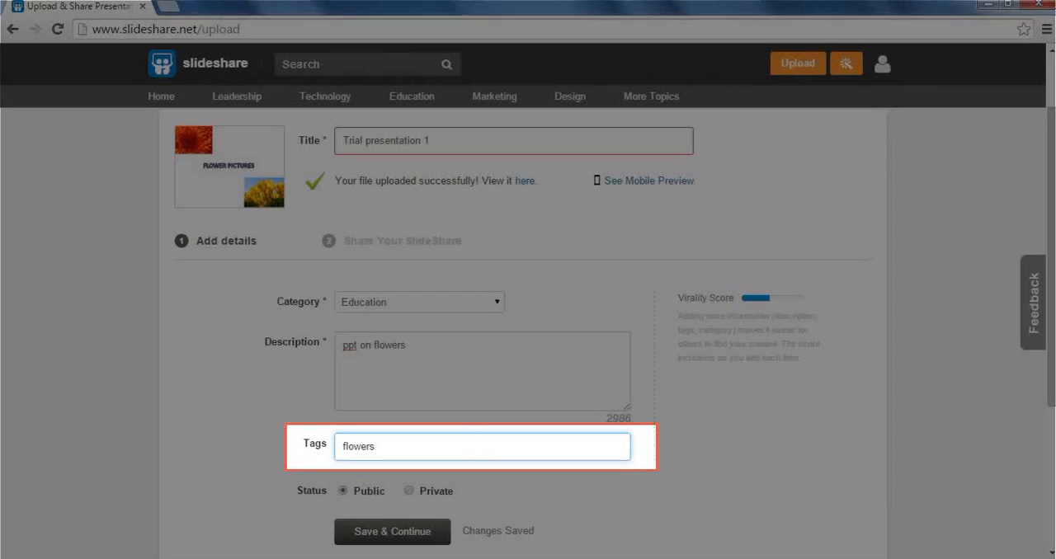
pyautogui.scroll(3)
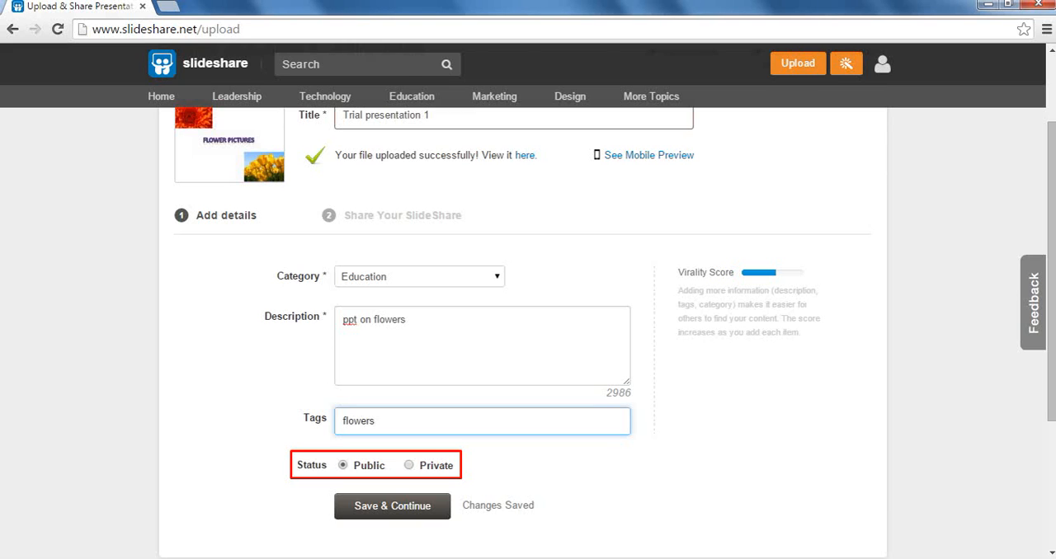
# Step: Switch the presentation's status from Public to Private
pyautogui.click(343, 465)
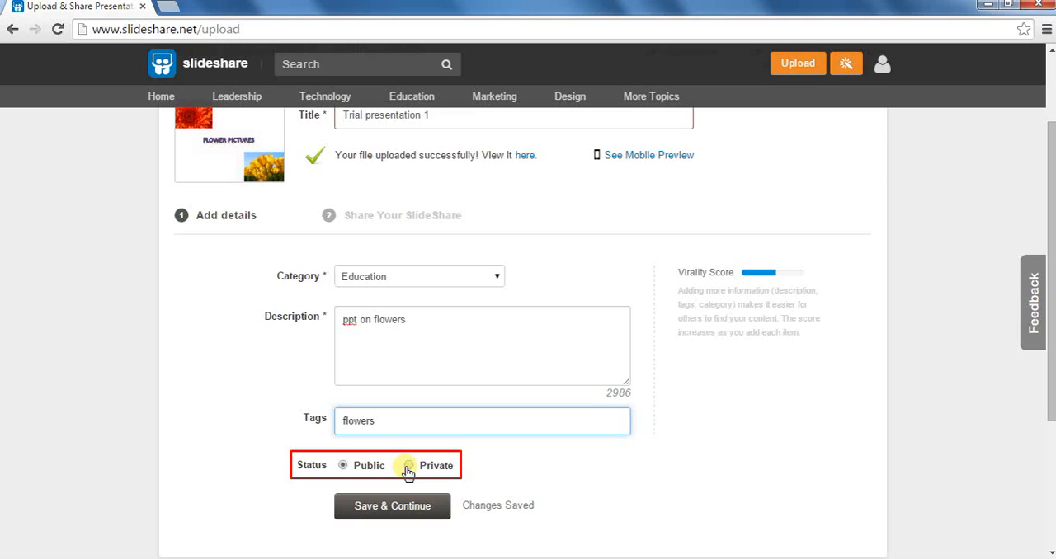
pyautogui.click(482, 421)
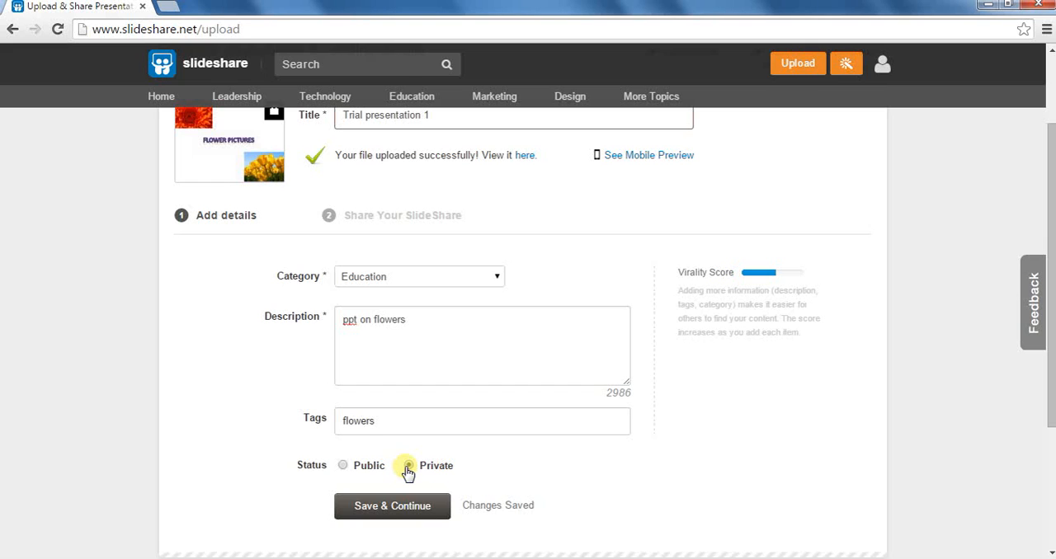
pyautogui.click(392, 506)
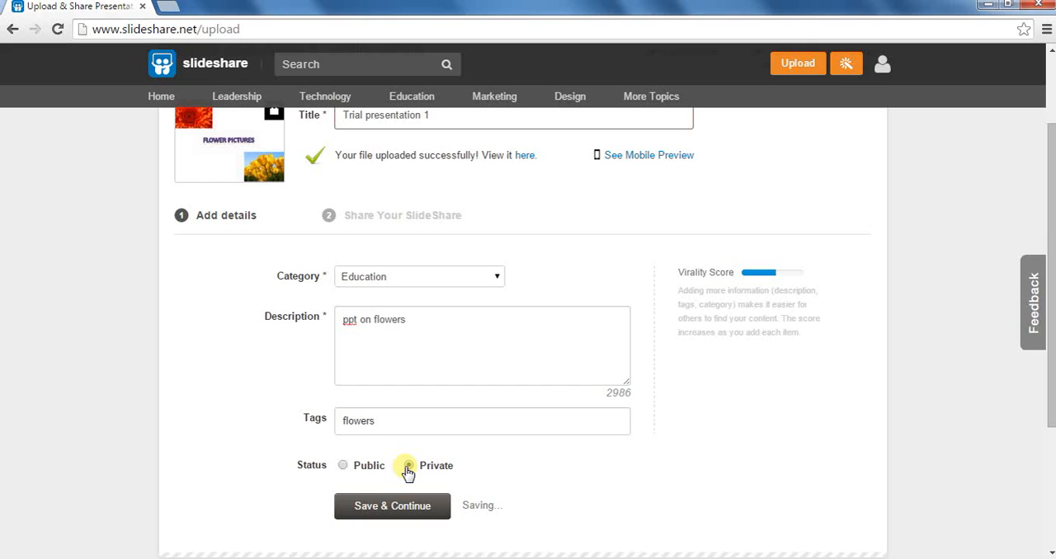
pyautogui.click(392, 505)
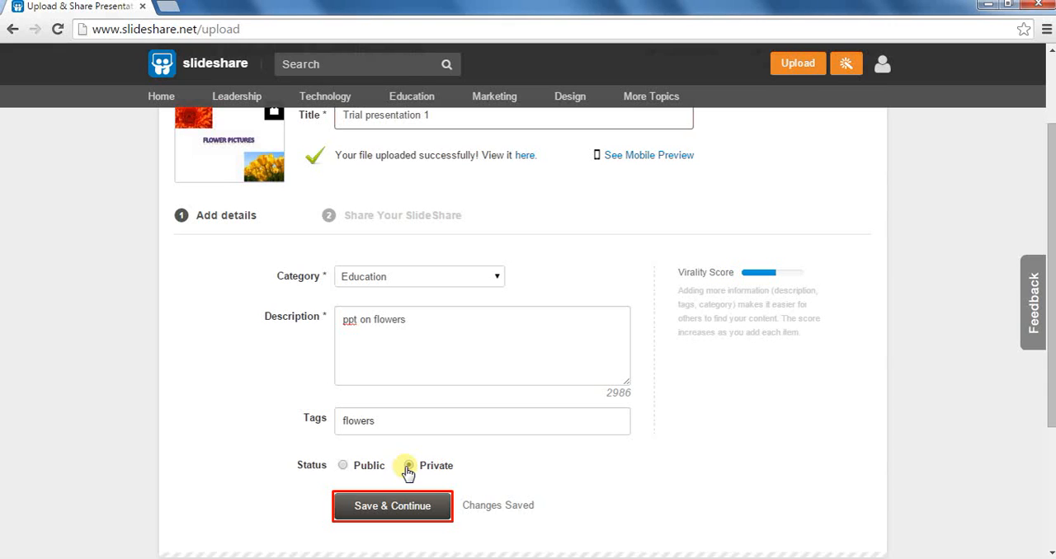
# Step: Save the private presentation's details and continue to the Share step
pyautogui.click(408, 465)
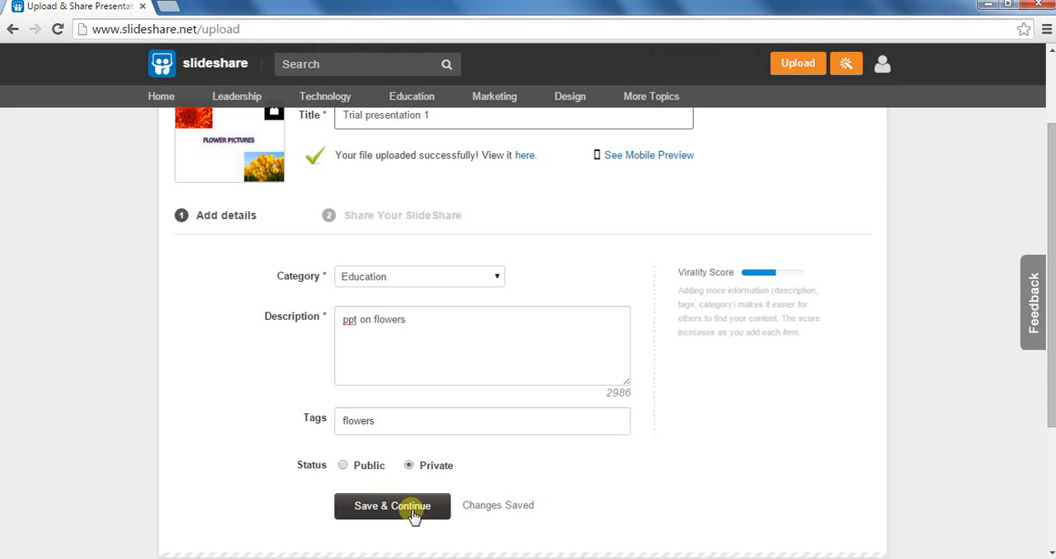
pyautogui.click(392, 506)
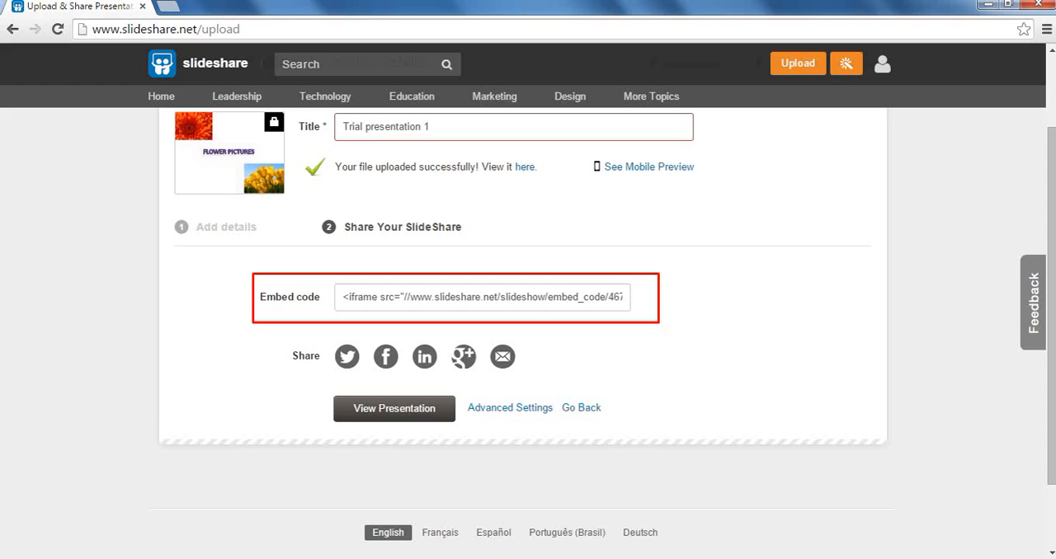
pyautogui.moveTo(321, 327)
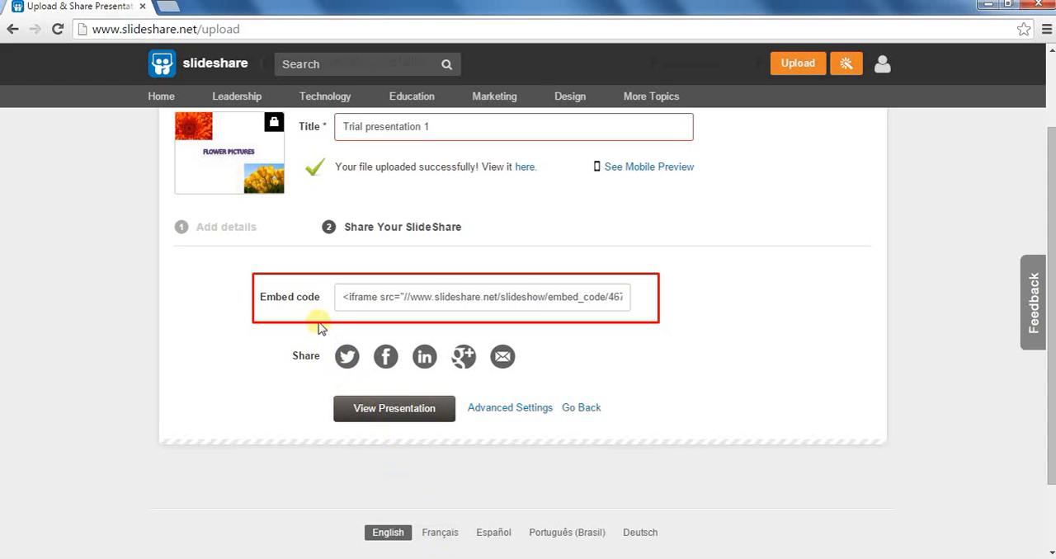
pyautogui.moveTo(312, 318)
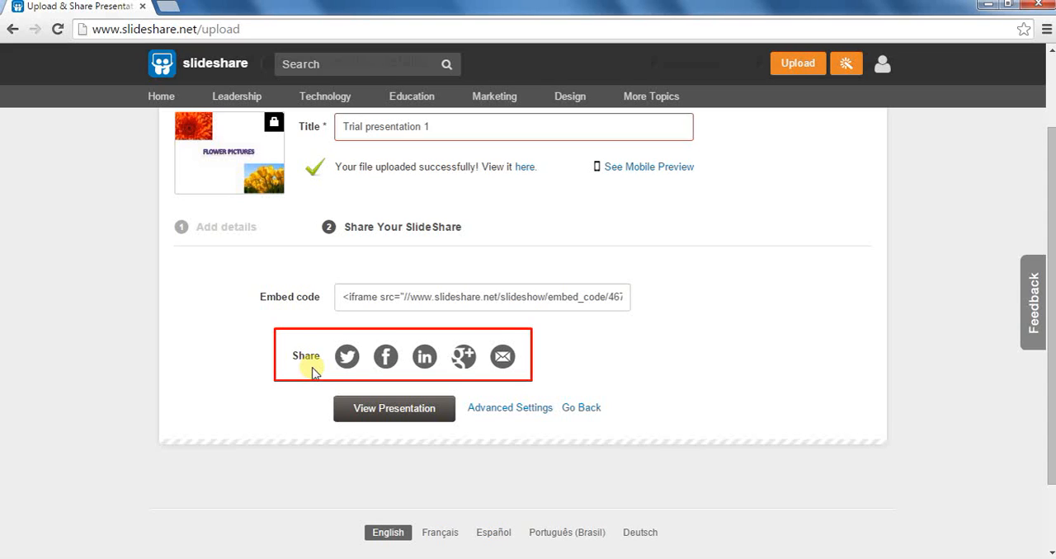
pyautogui.moveTo(312, 370)
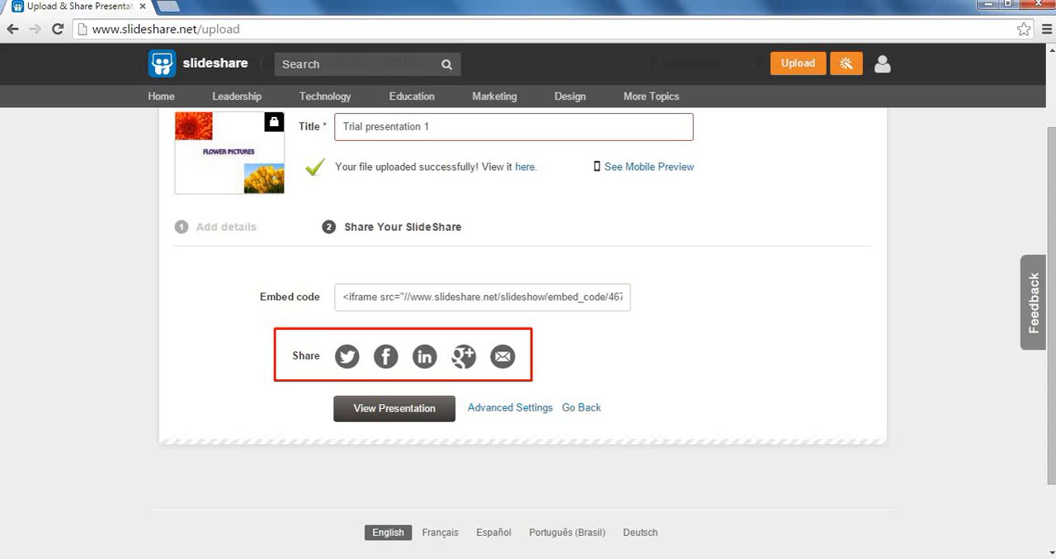
pyautogui.moveTo(384, 399)
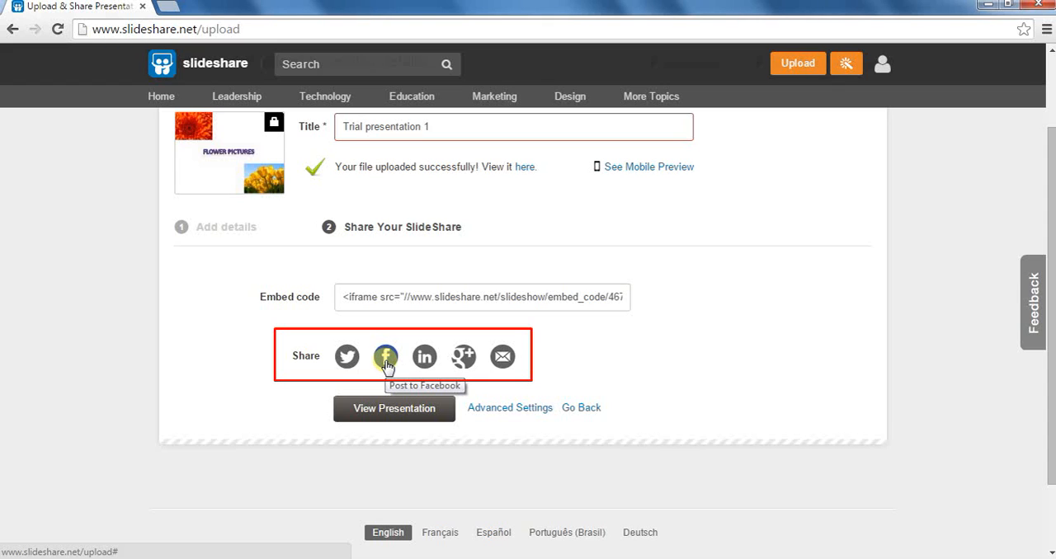
pyautogui.moveTo(386, 363)
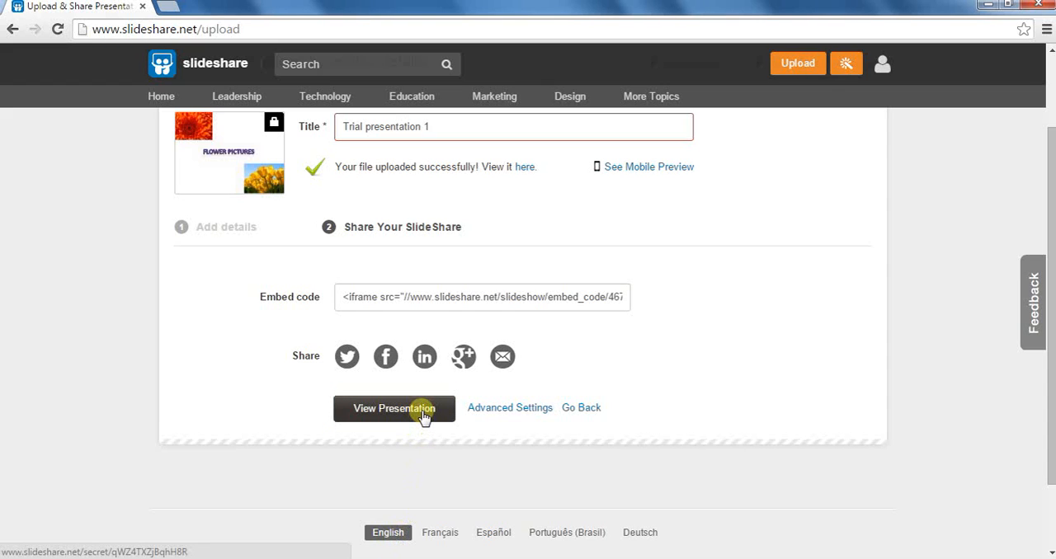
# Step: View 'Trial presentation 1' in a new tab showing its Flower Pictures slide
pyautogui.click(394, 408)
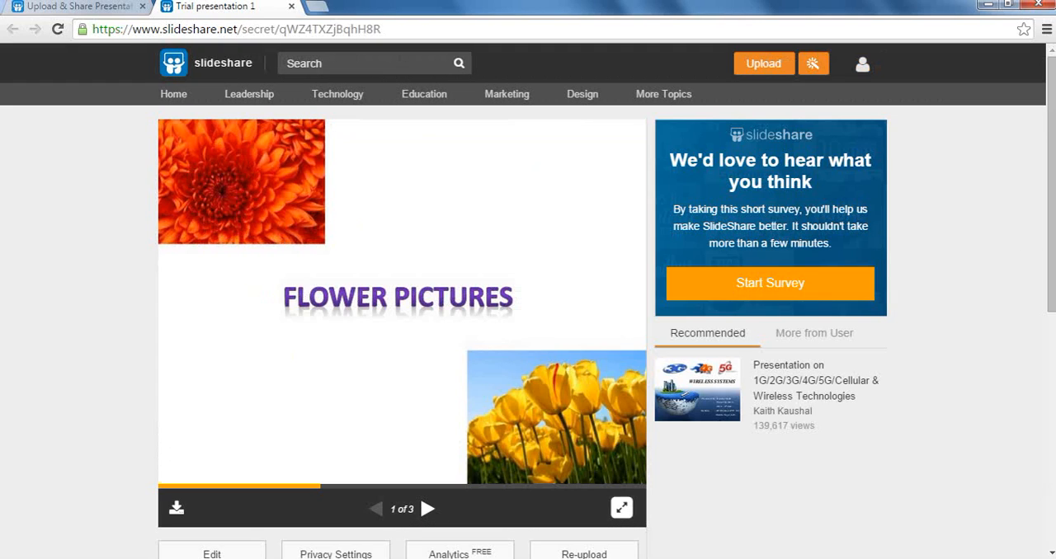